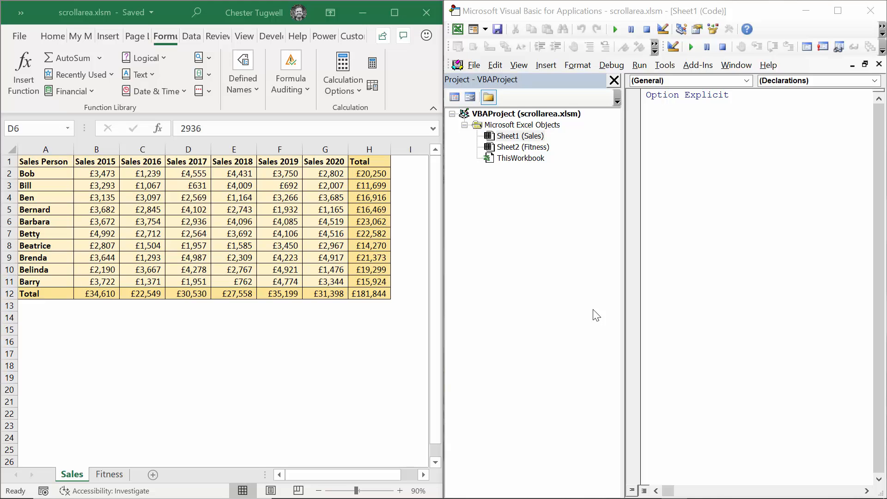
Step: Enter 6555 as Bernard's Sales 2017 figure, updating his total and the grand totals
{"action": "left_click_drag", "start_coordinate": [96, 173], "coordinate": [279, 246]}
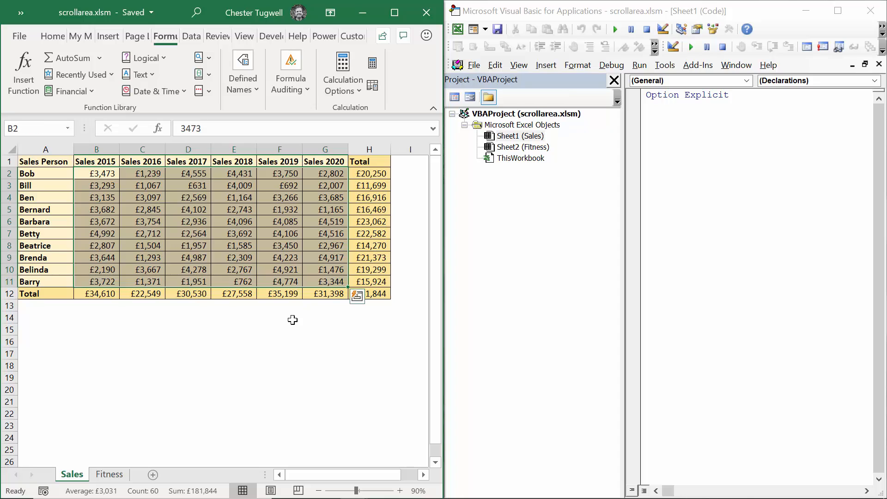
{"action": "mouse_move", "coordinate": [342, 367]}
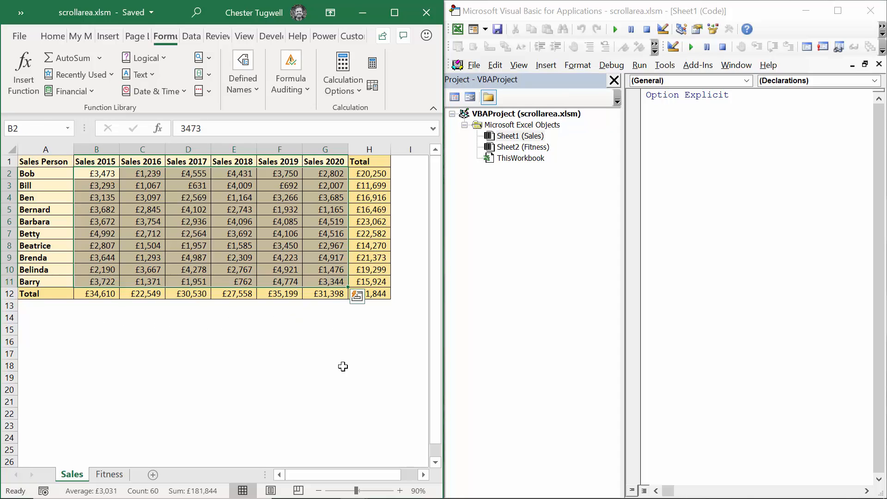
{"action": "mouse_move", "coordinate": [187, 314]}
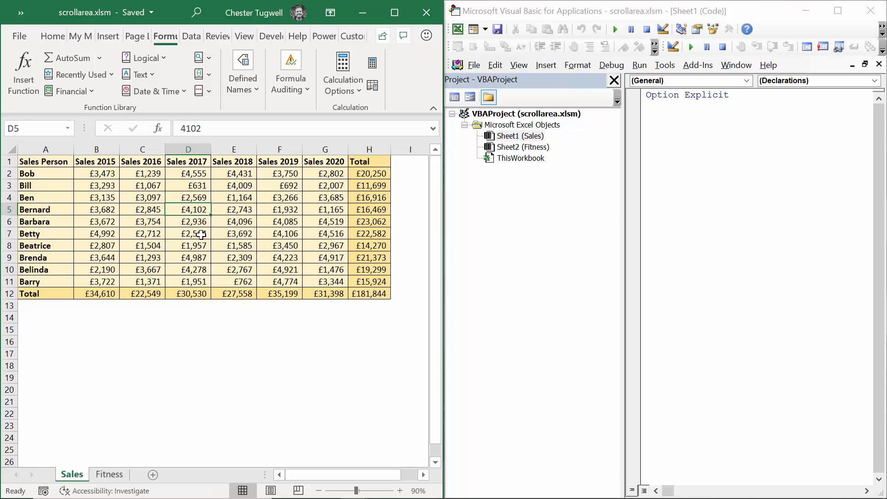
{"action": "mouse_move", "coordinate": [183, 228]}
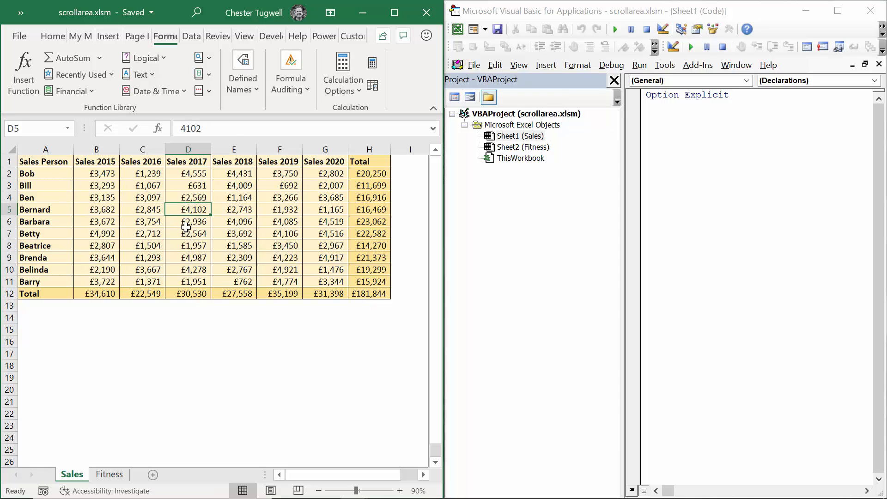
{"action": "type", "text": "6,555"}
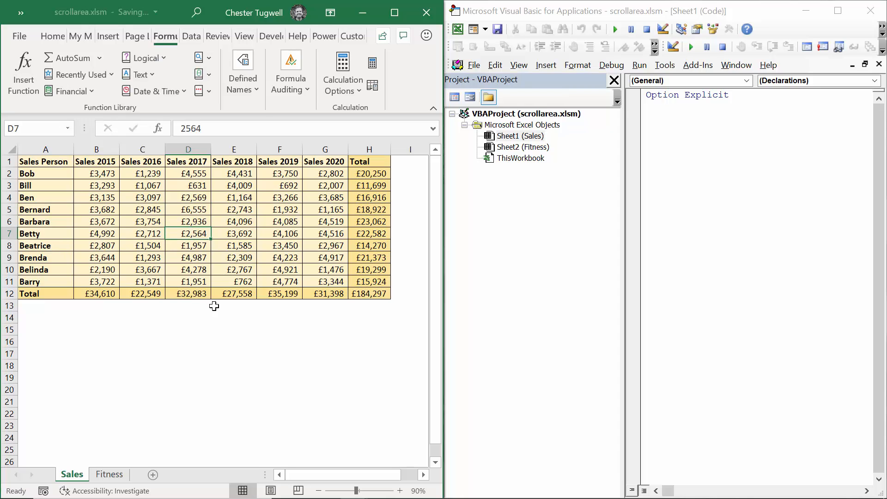
{"action": "mouse_move", "coordinate": [264, 335]}
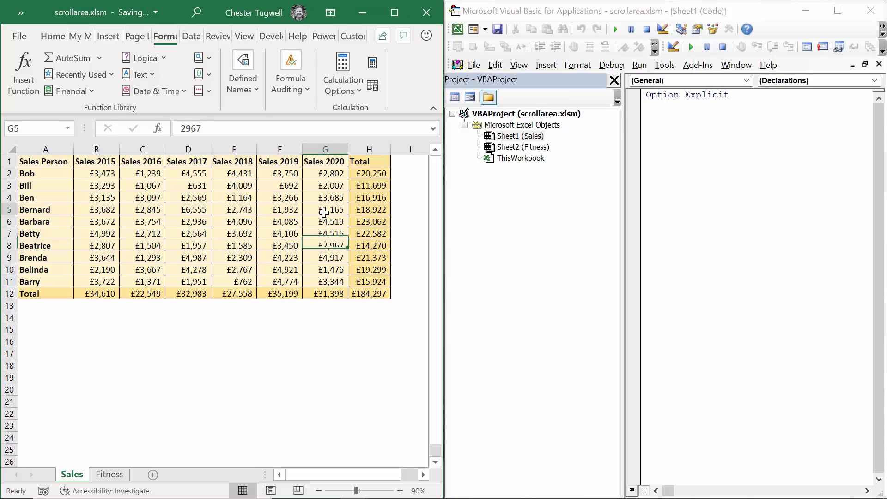
{"action": "left_click", "coordinate": [188, 233]}
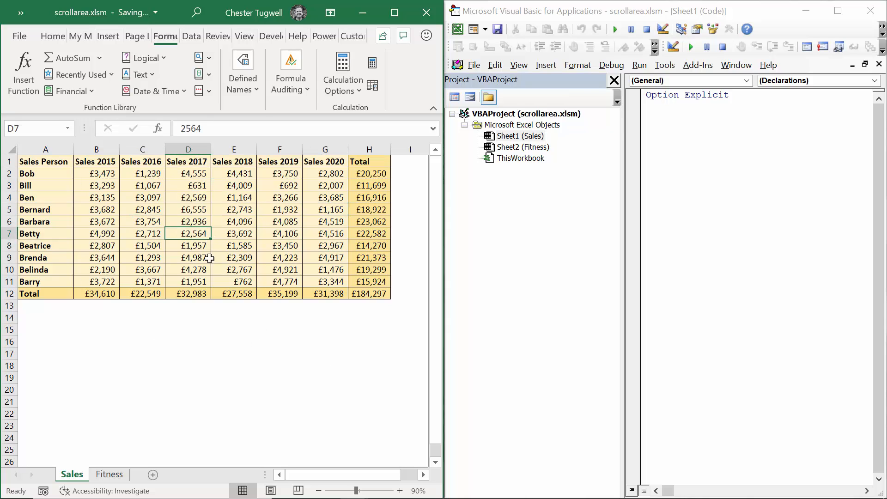
{"action": "left_click", "coordinate": [109, 474]}
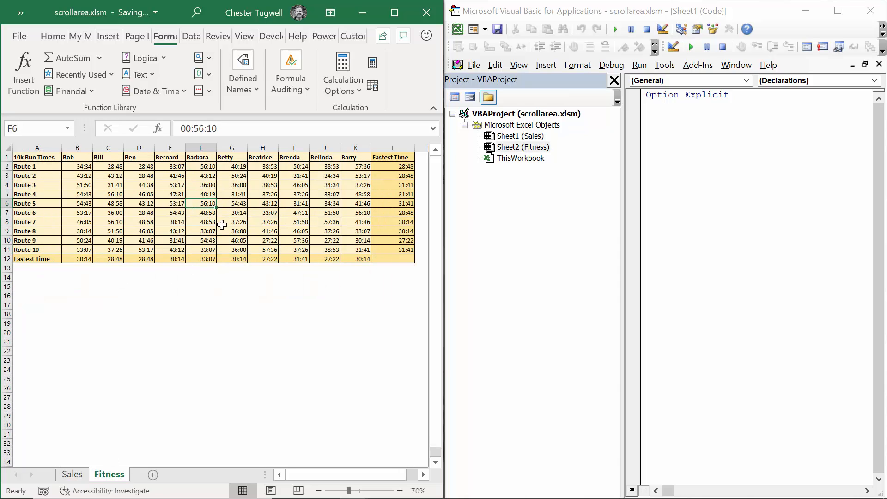
{"action": "mouse_move", "coordinate": [275, 259]}
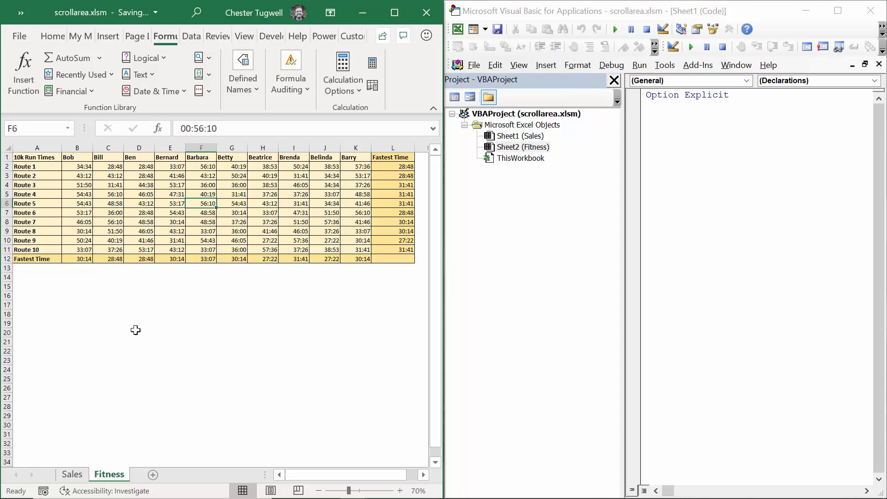
{"action": "mouse_move", "coordinate": [183, 303]}
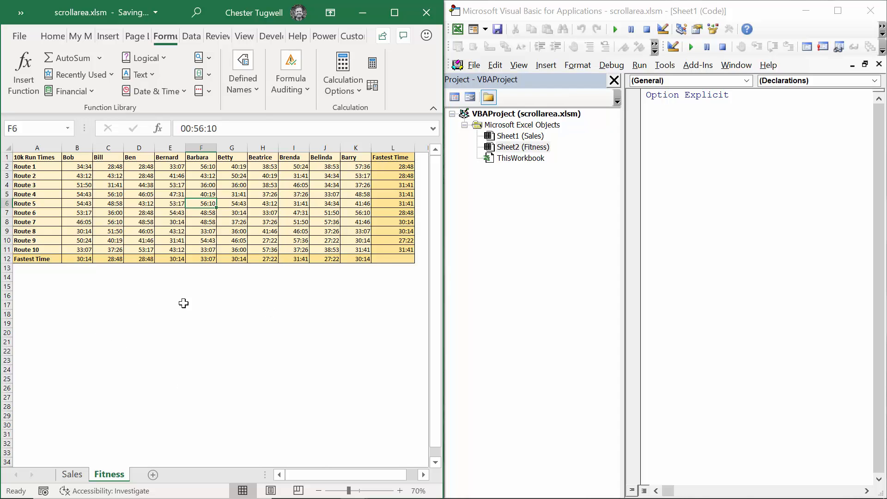
{"action": "left_click", "coordinate": [72, 474]}
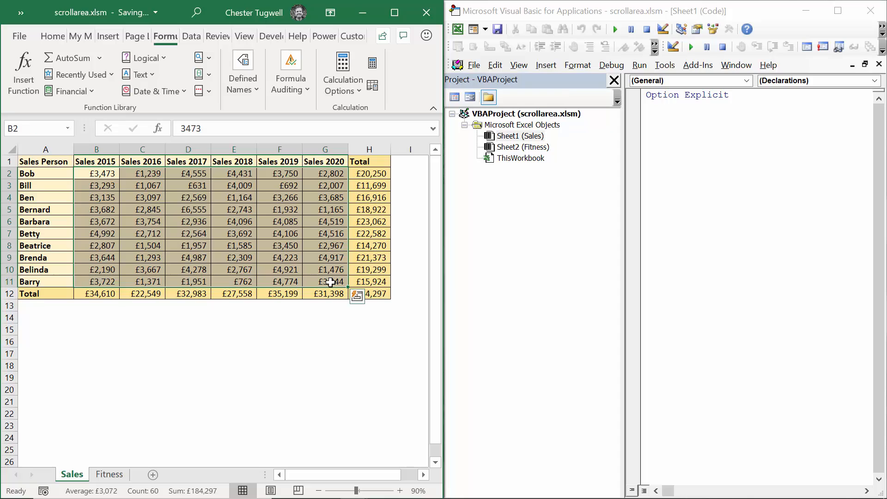
{"action": "mouse_move", "coordinate": [328, 281]}
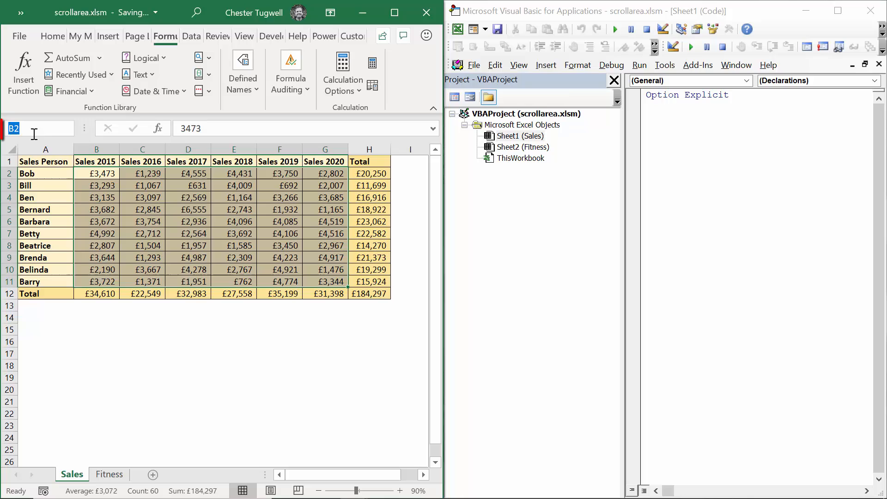
Step: Name the selected block of sales figures SalesEditArea
{"action": "type", "text": "S"}
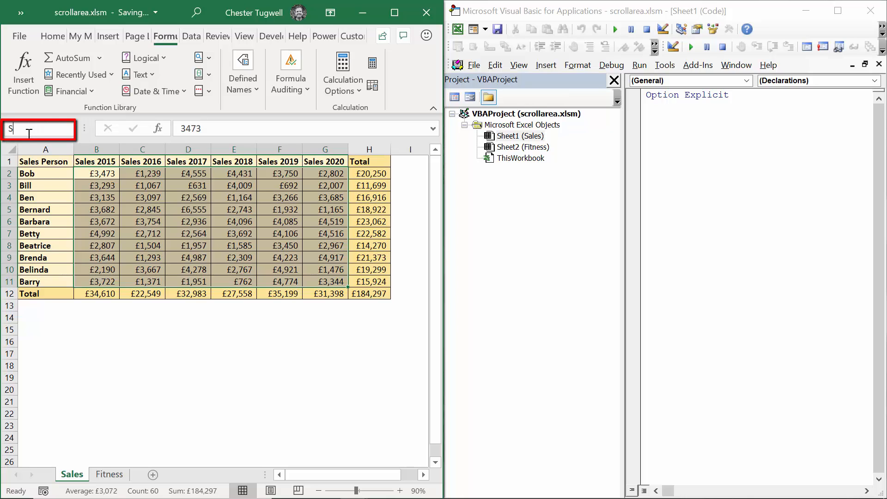
{"action": "type", "text": "alesEditA..."}
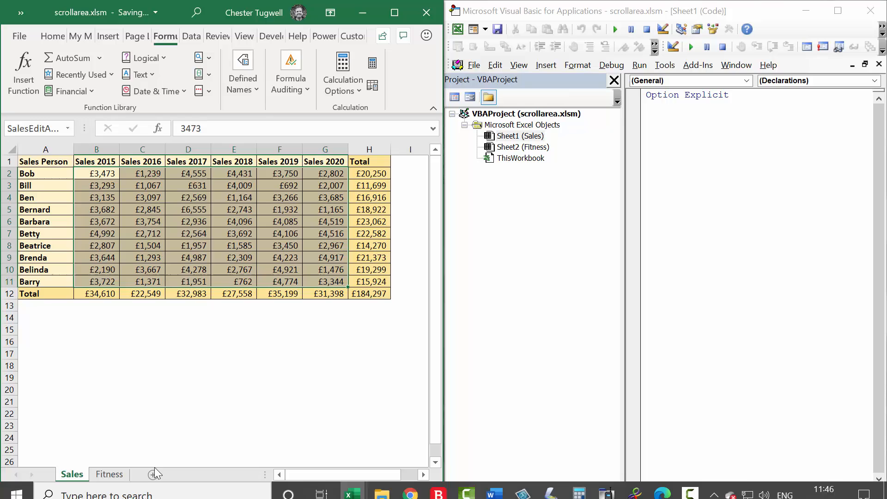
Step: Name the Fitness sheet's block of run times FitnessEditArea
{"action": "left_click", "coordinate": [109, 474]}
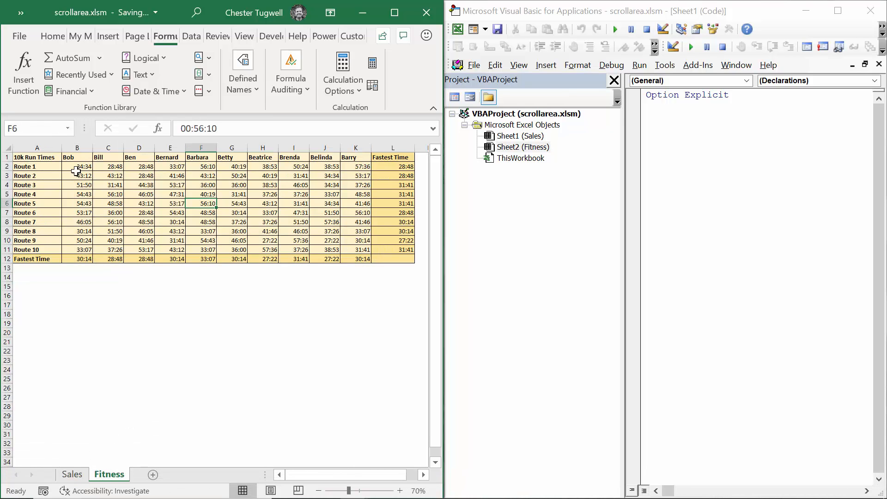
{"action": "left_click_drag", "start_coordinate": [77, 167], "coordinate": [354, 249]}
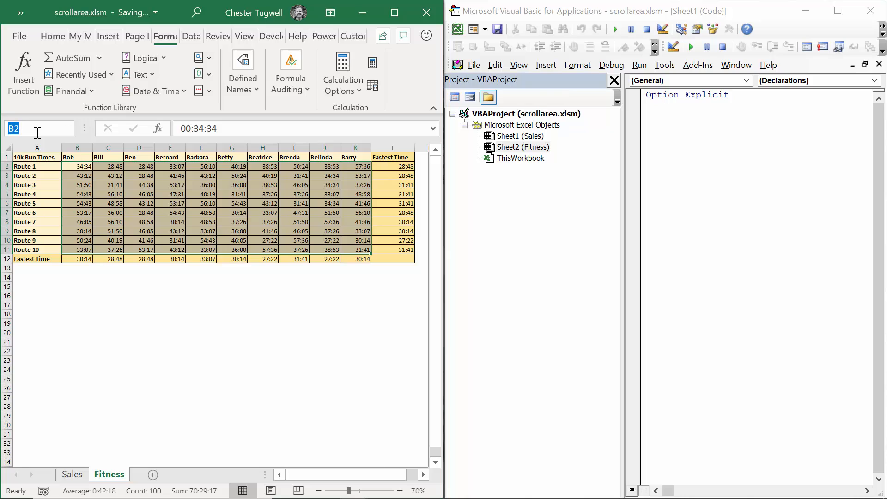
{"action": "type", "text": "Fitness"}
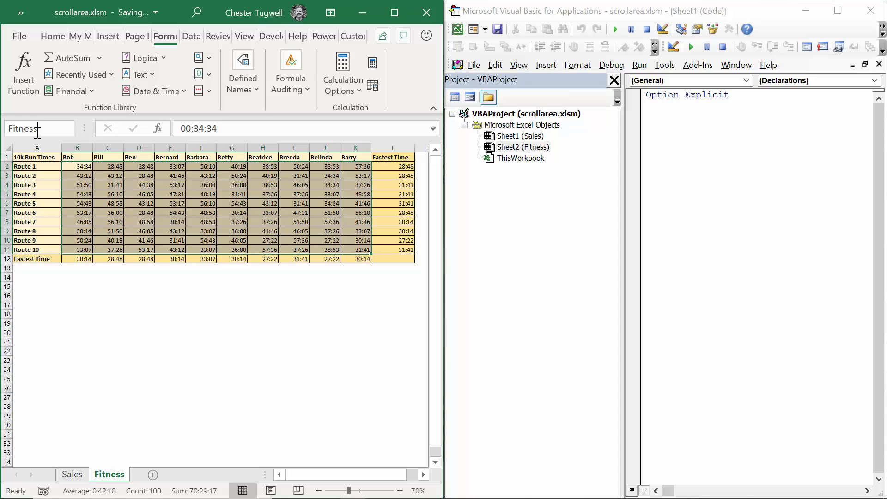
{"action": "type", "text": "Edit..."}
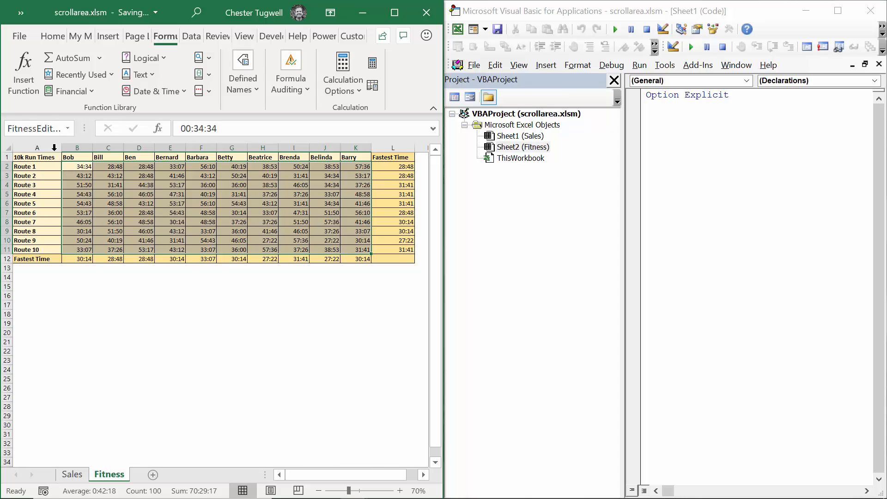
{"action": "left_click", "coordinate": [72, 474]}
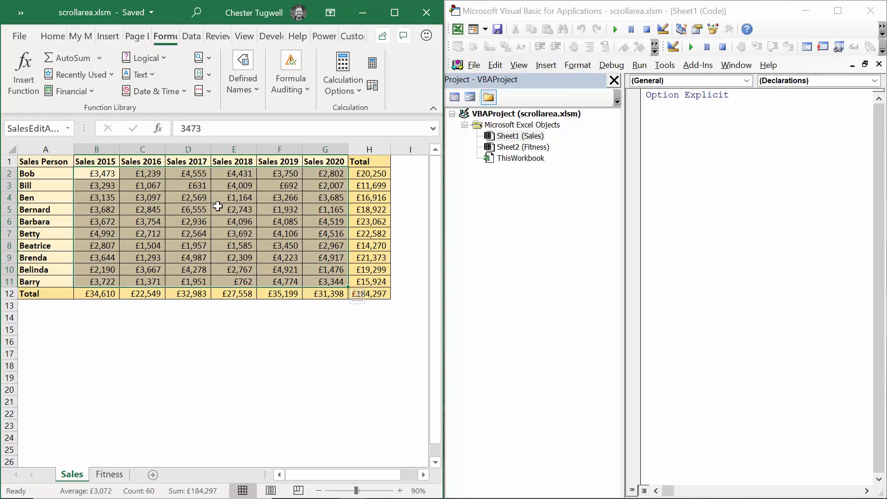
Step: Bring up the VBA editor (Alt+F11) and select ThisWorkbook in the project
{"action": "key", "text": "Alt+F11"}
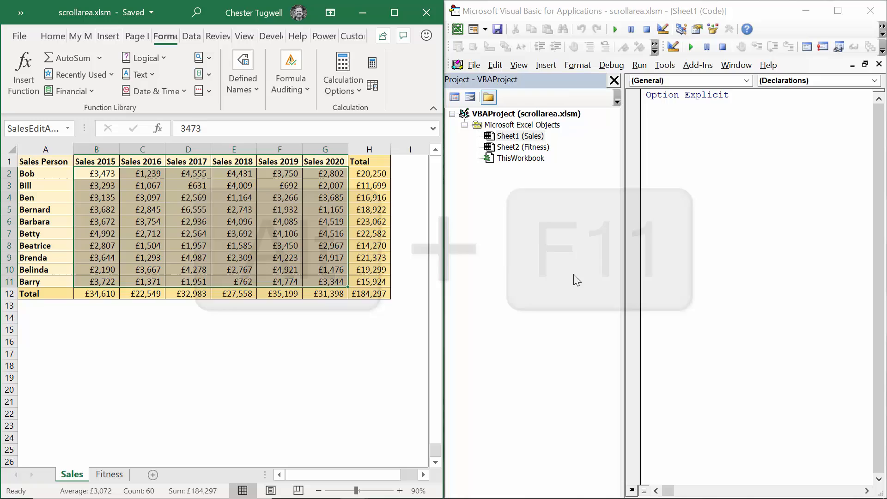
{"action": "key", "text": "Alt+F11"}
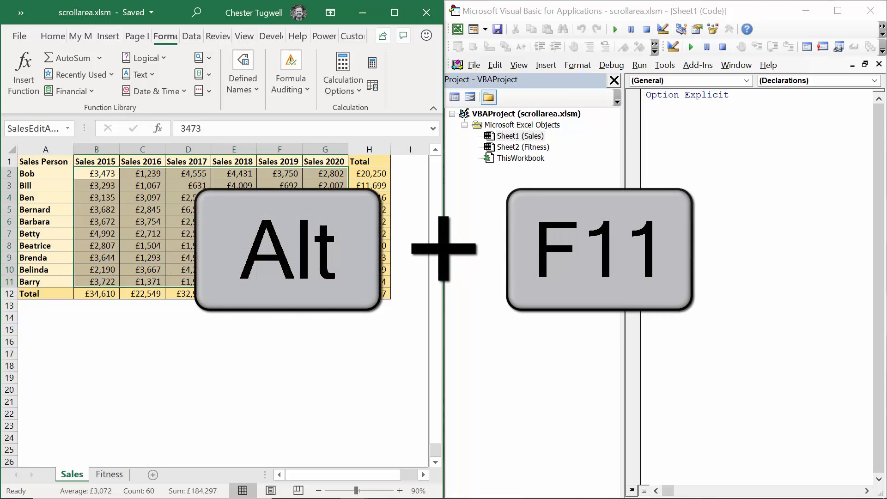
{"action": "key", "text": "alt+F11"}
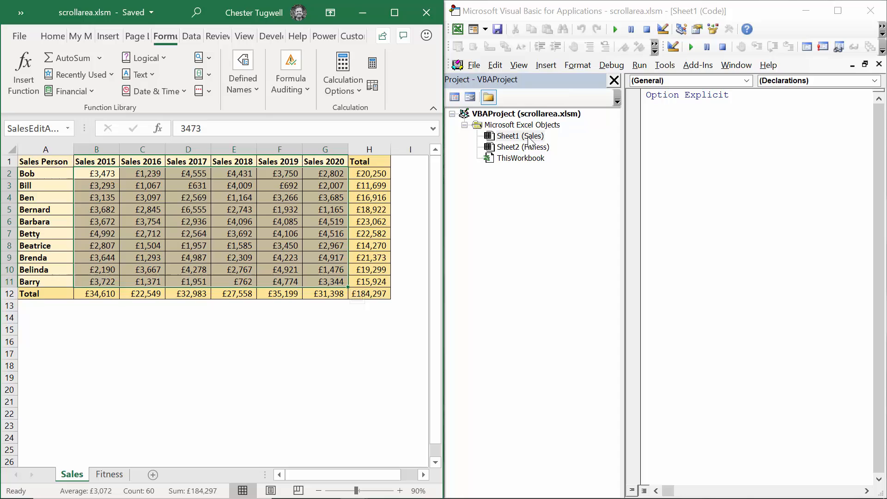
{"action": "mouse_move", "coordinate": [526, 165]}
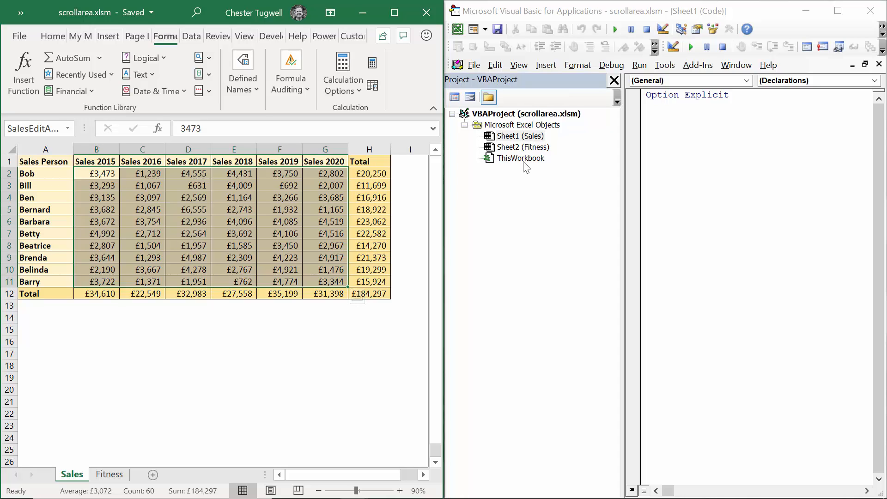
{"action": "left_click", "coordinate": [521, 158]}
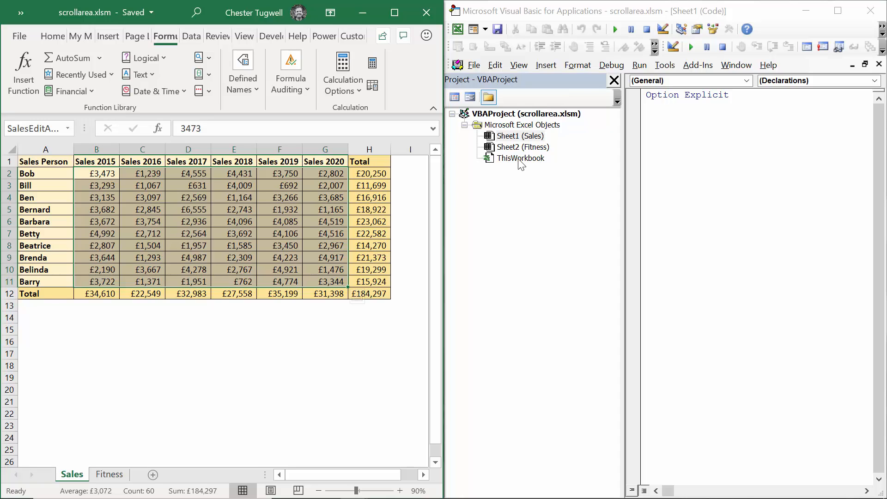
Step: Create a Workbook_Open procedure setting Worksheets("Sales").ScrollArea to "SalesEditArea"
{"action": "double_click", "coordinate": [521, 158]}
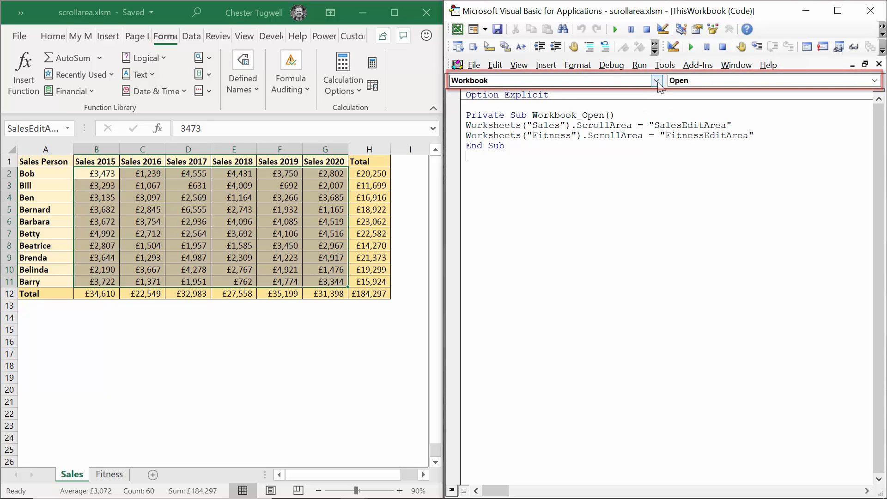
{"action": "left_click", "coordinate": [549, 80]}
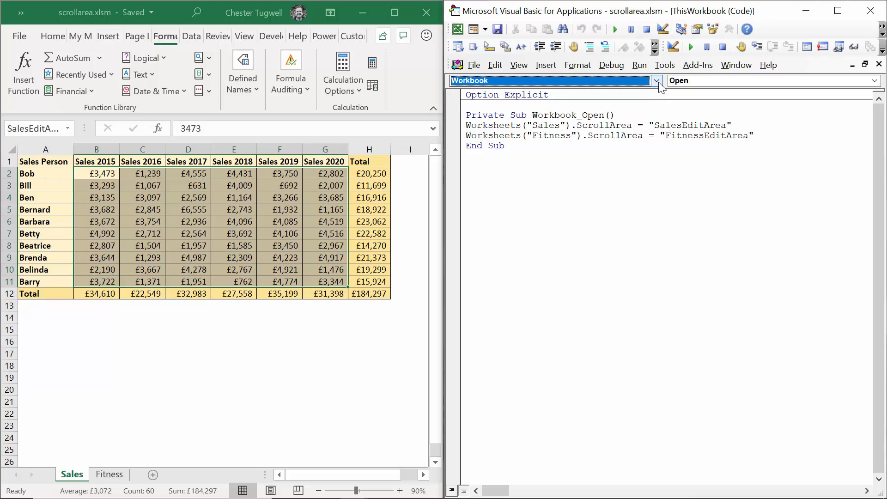
{"action": "left_click", "coordinate": [875, 80]}
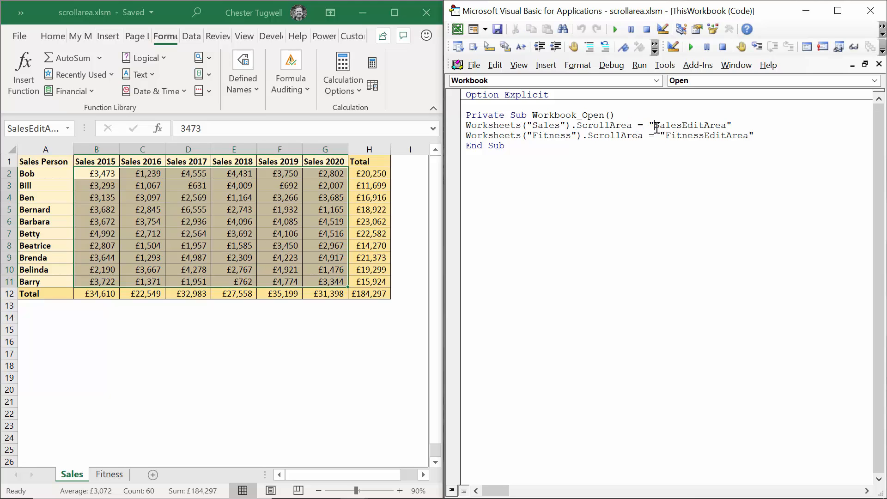
{"action": "double_click", "coordinate": [689, 124]}
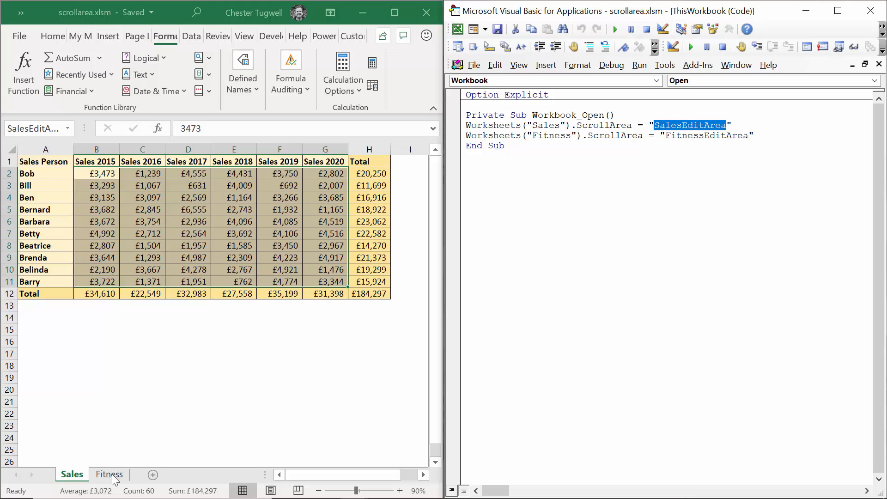
Step: Add the Fitness sheet's ScrollArea = "FitnessEditArea" line and review both against the sheets
{"action": "left_click", "coordinate": [109, 474]}
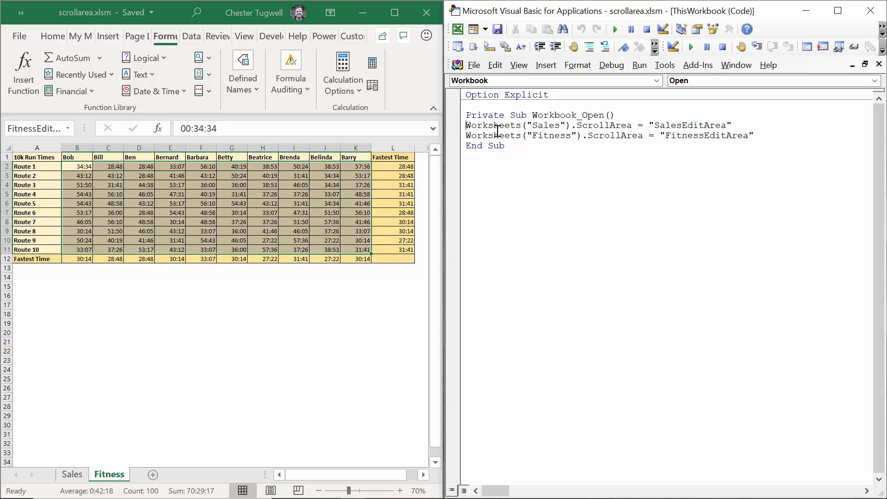
{"action": "left_click_drag", "start_coordinate": [465, 124], "coordinate": [754, 134]}
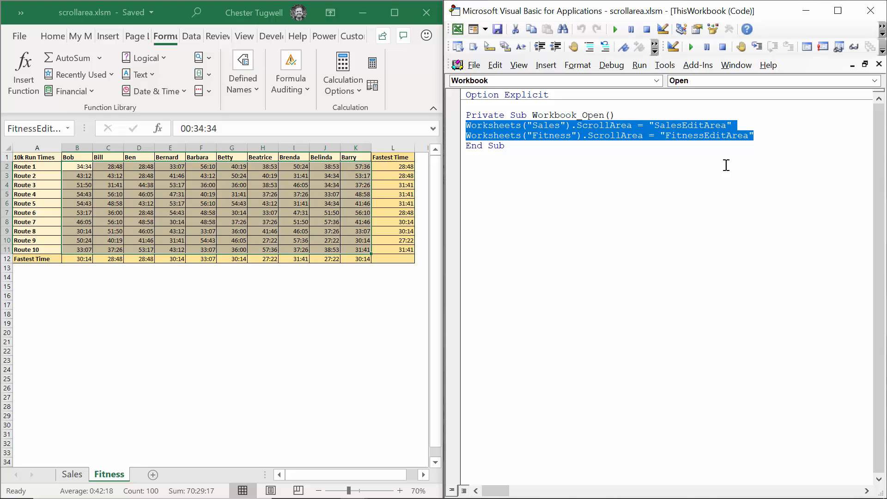
{"action": "left_click", "coordinate": [72, 474]}
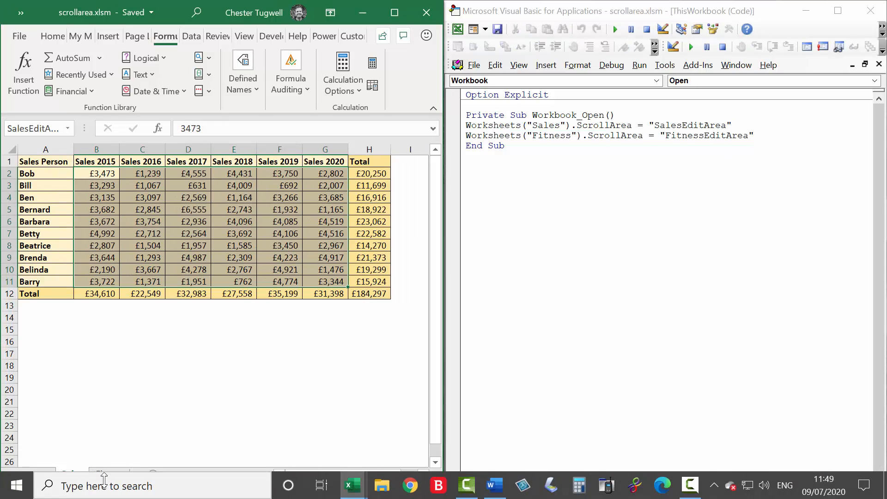
{"action": "left_click", "coordinate": [109, 474]}
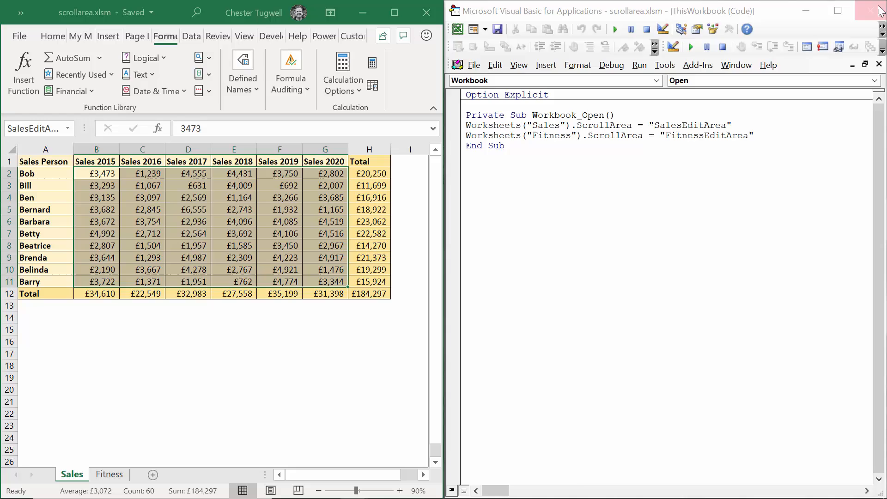
Step: Close the editor, reopen scrollarea.xlsm and test selecting a cell inside the sales table
{"action": "left_click", "coordinate": [18, 36]}
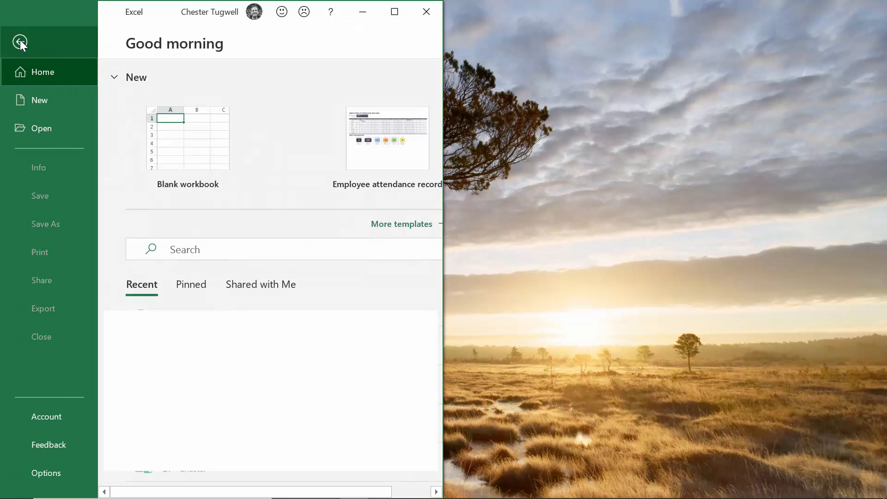
{"action": "left_click", "coordinate": [19, 42]}
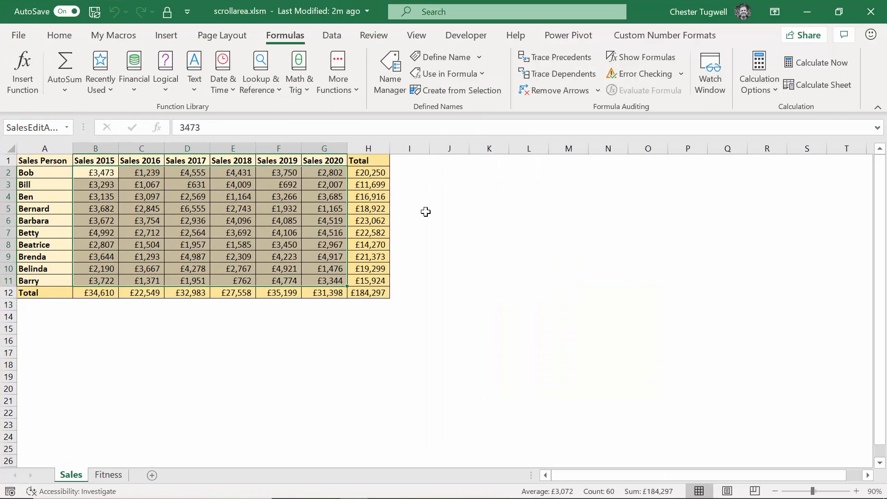
{"action": "mouse_move", "coordinate": [396, 245]}
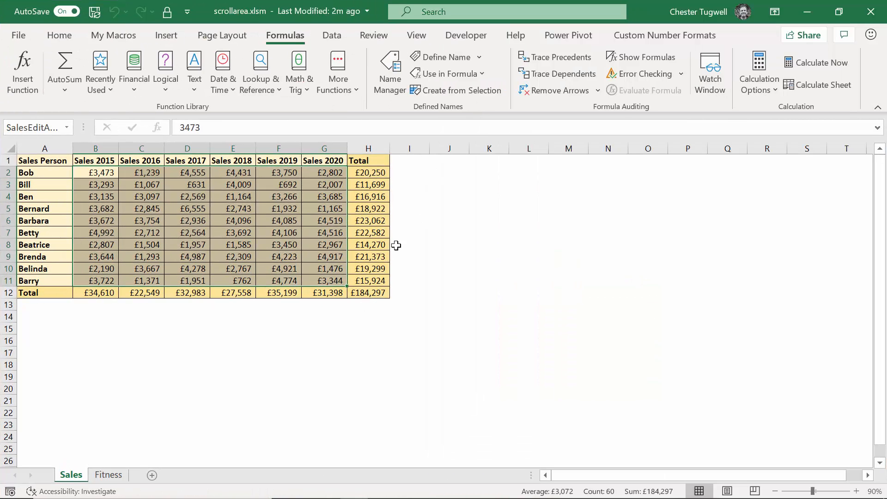
{"action": "left_click", "coordinate": [187, 207]}
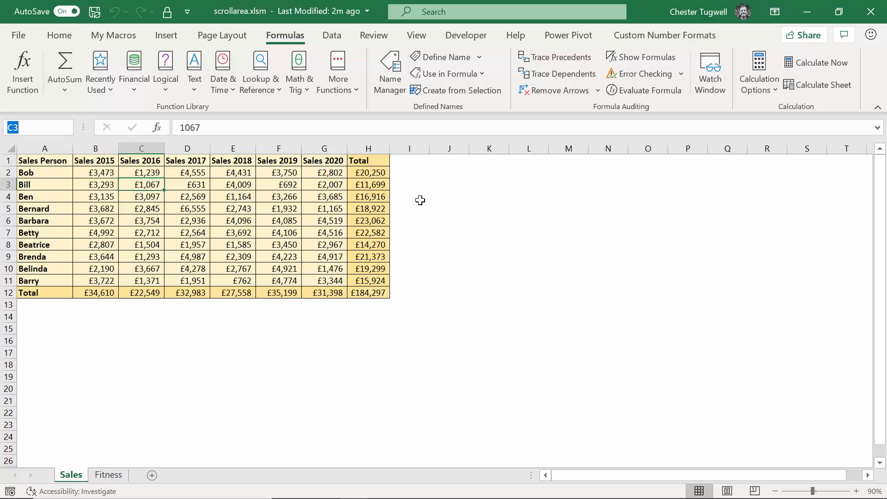
{"action": "mouse_move", "coordinate": [255, 12]}
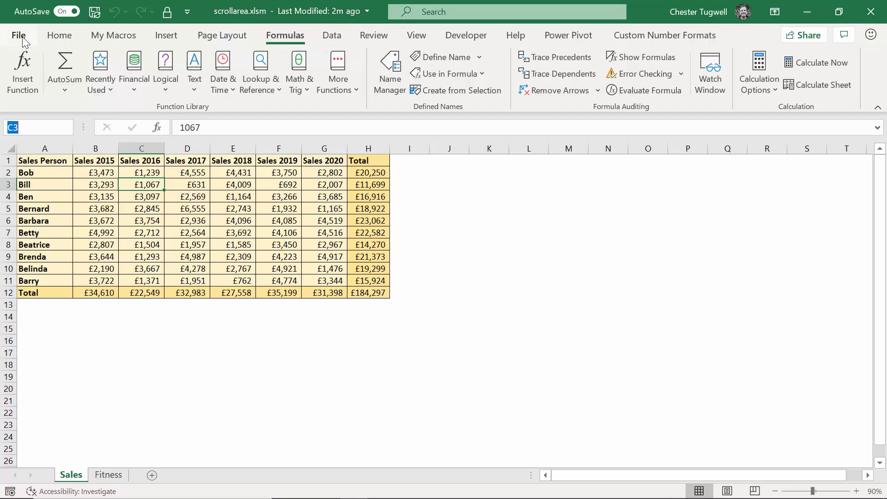
Step: Save a copy of the workbook as an Excel Macro-Enabled Workbook (*.xlsm)
{"action": "left_click", "coordinate": [19, 35]}
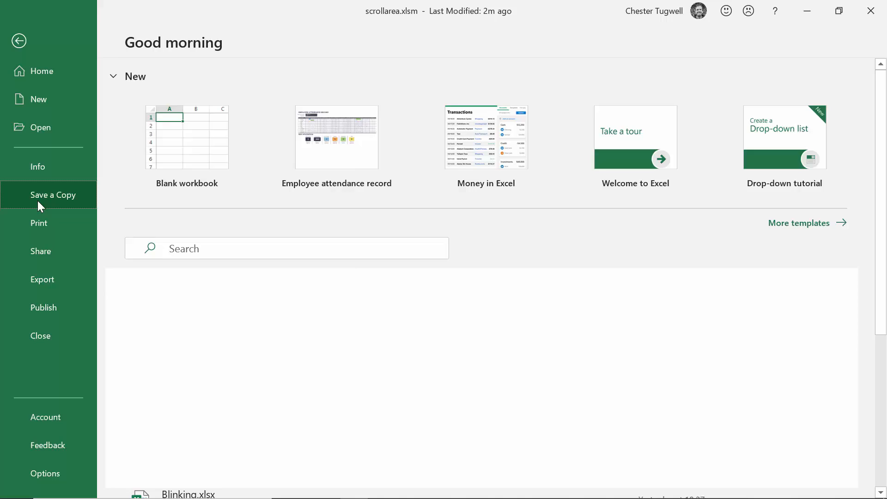
{"action": "left_click", "coordinate": [53, 194]}
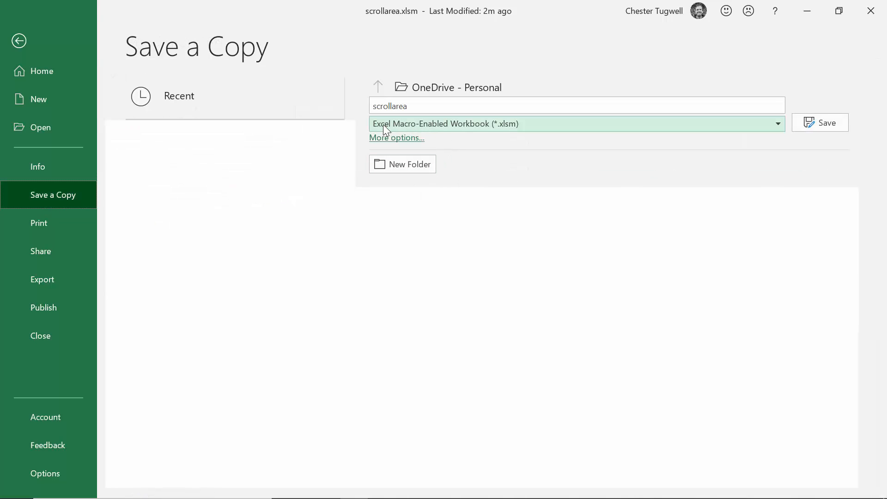
{"action": "mouse_move", "coordinate": [472, 130]}
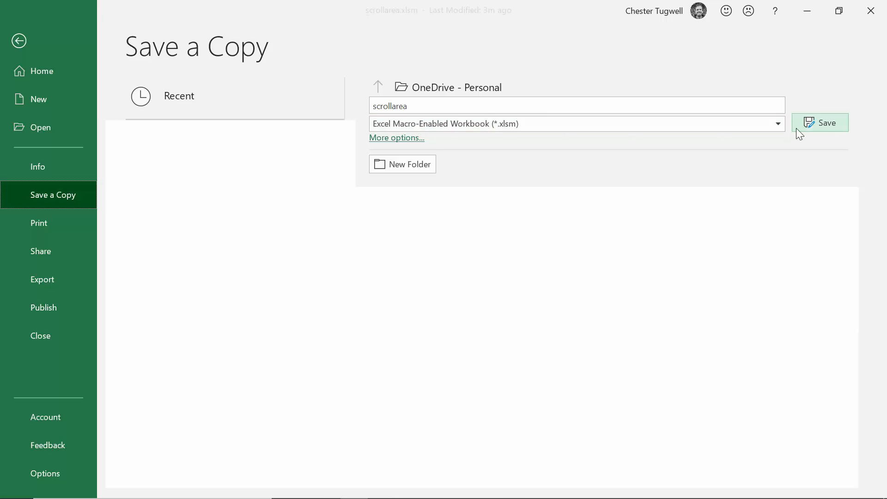
{"action": "left_click", "coordinate": [576, 123]}
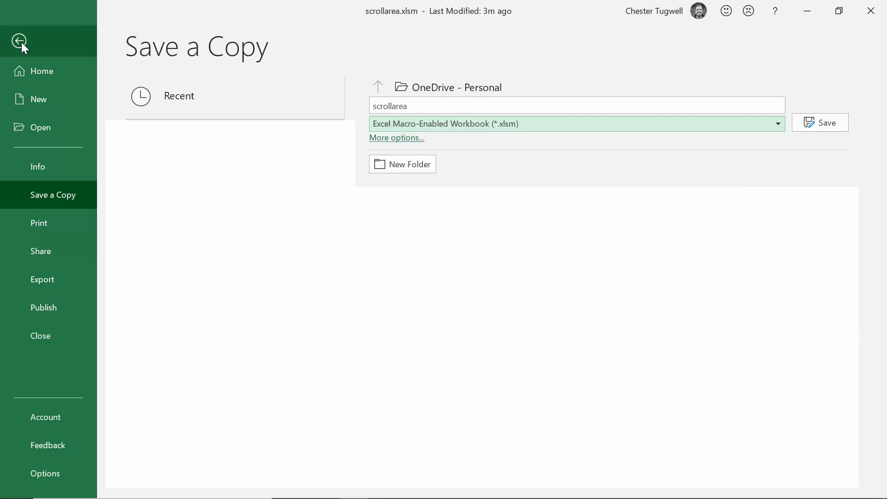
Step: Return to the VBA editor and show the Project Explorer listing the sheets and ThisWorkbook
{"action": "left_click", "coordinate": [20, 41]}
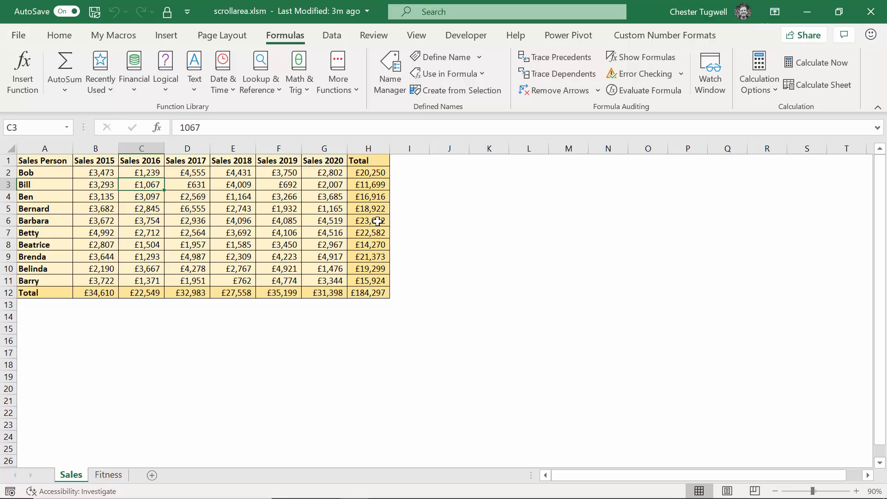
{"action": "key", "text": "Alt+F11"}
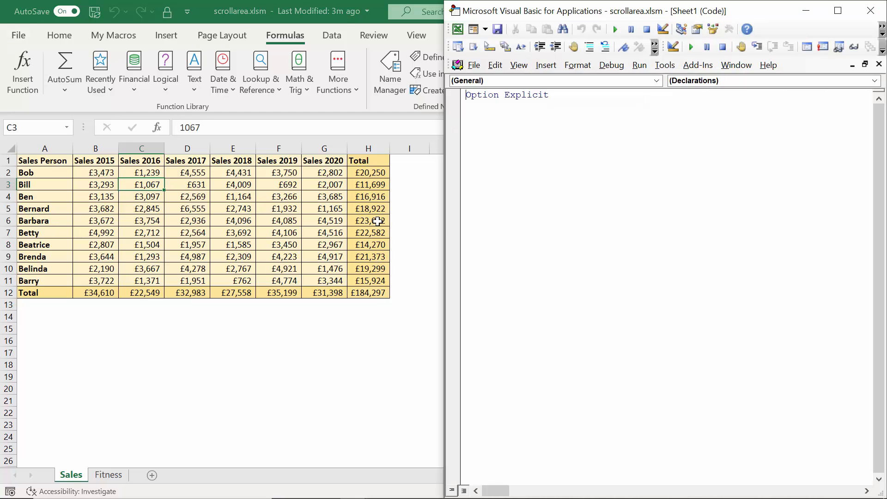
{"action": "left_click", "coordinate": [519, 65]}
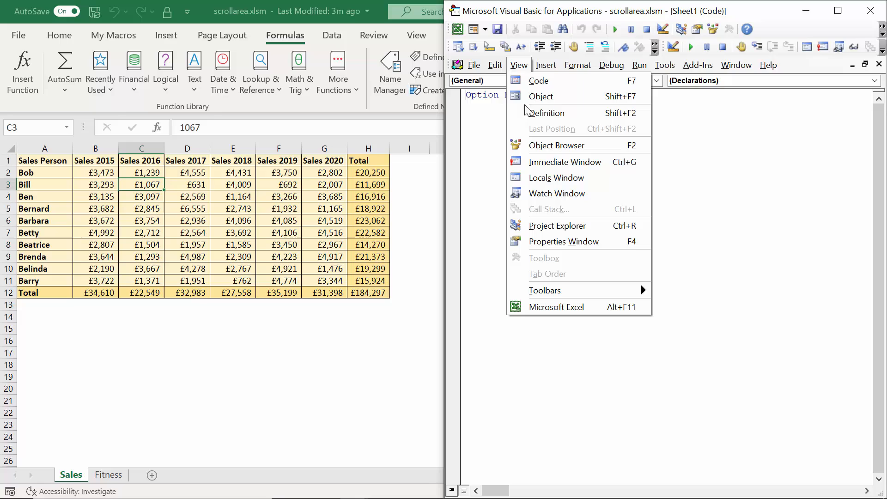
{"action": "mouse_move", "coordinate": [538, 177]}
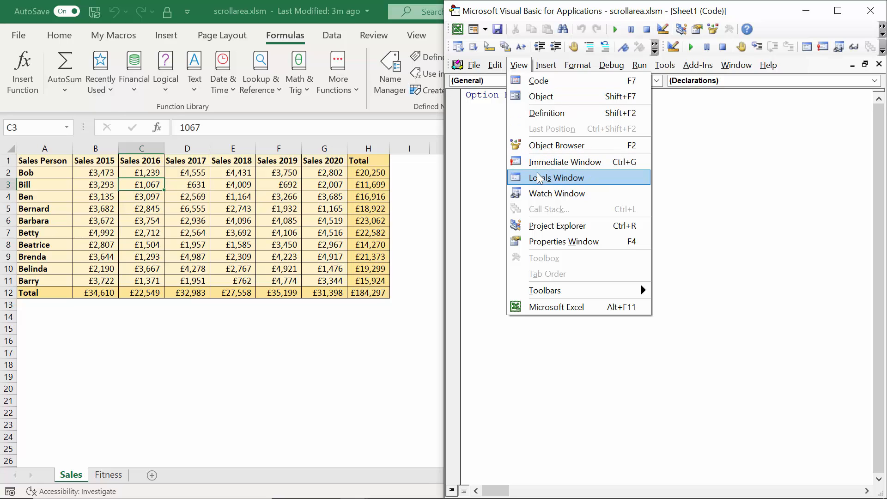
{"action": "left_click", "coordinate": [556, 225]}
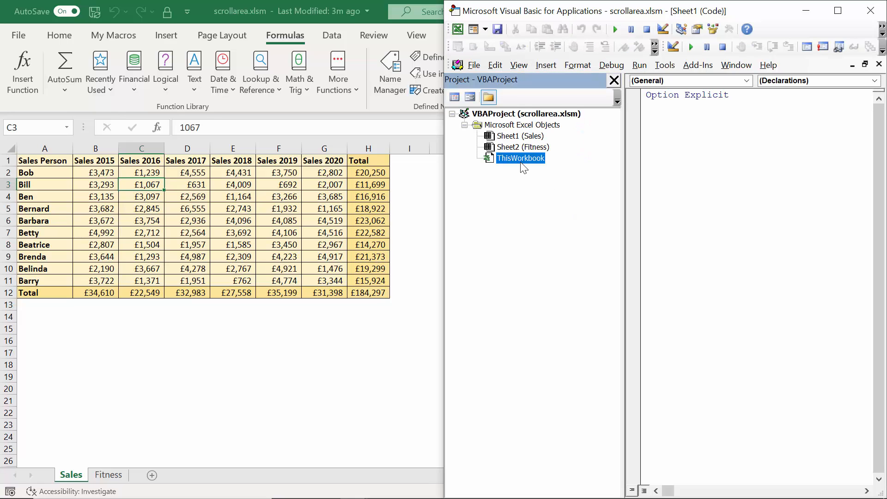